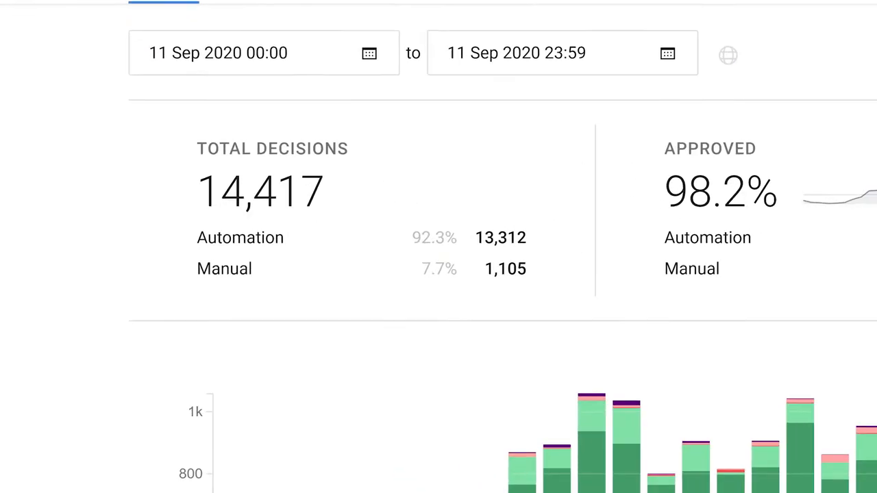
Extend the statistics period back to 1 June 2020 and review the monthly decision bars
scroll("right", 3)
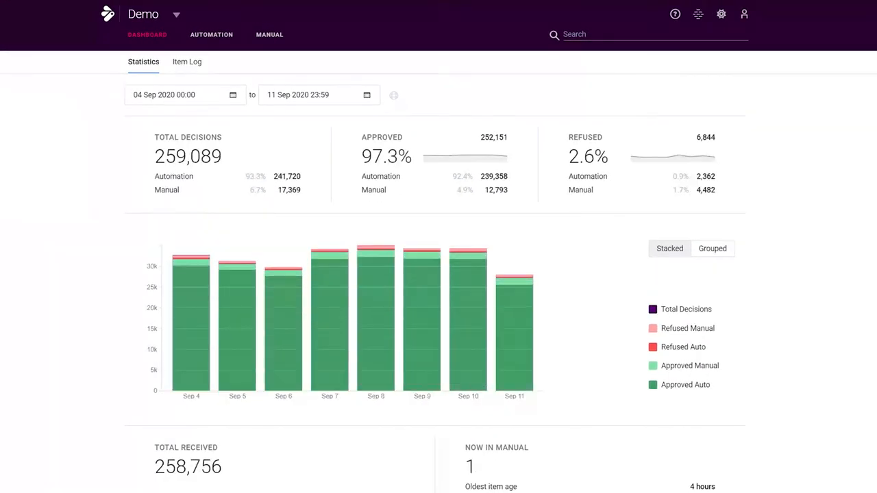
left_click(181, 94)
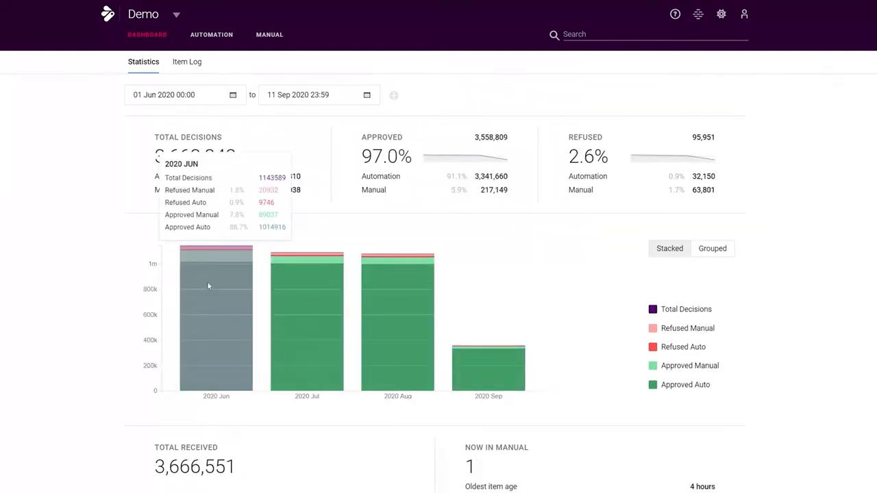
mouse_move(488, 370)
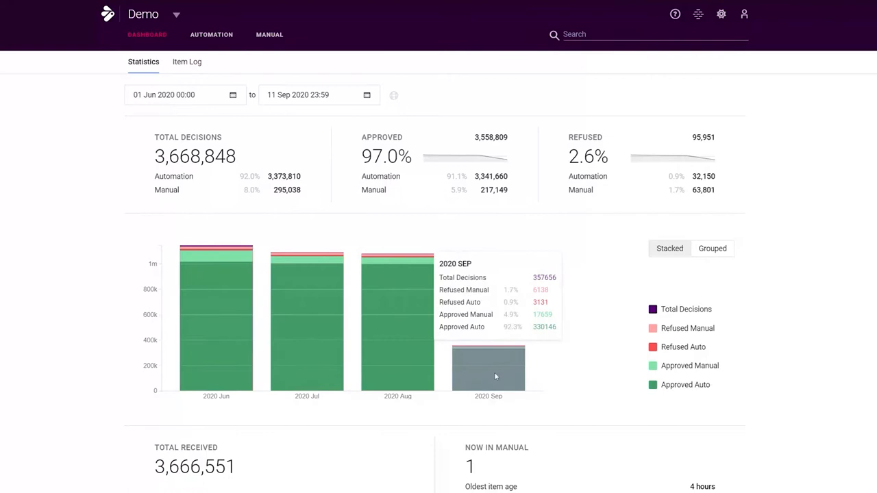
left_click(211, 34)
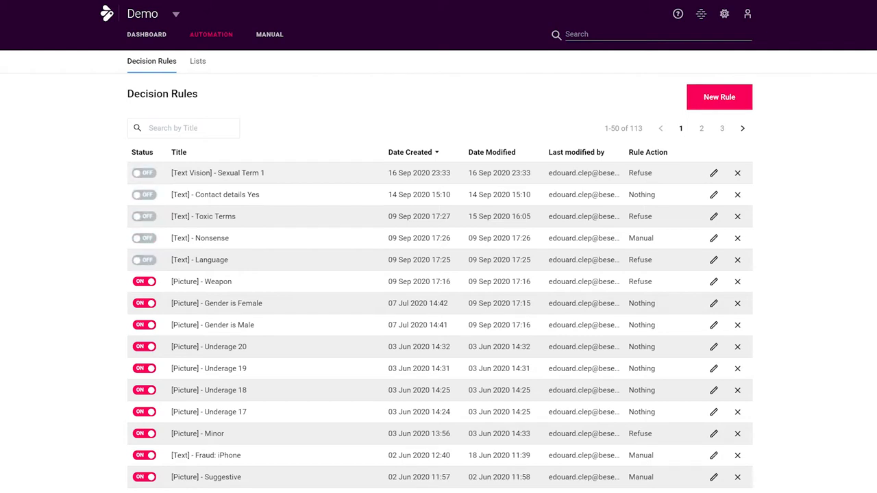
View the Decision Rules list with its 113 rules across three pages
left_click(144, 172)
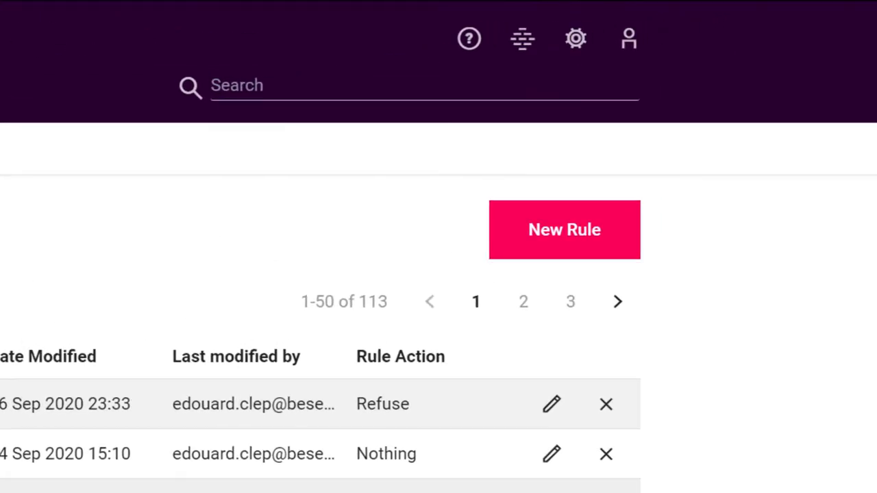
Start a New Rule and look through its empty name, conditions and action sections
left_click(564, 231)
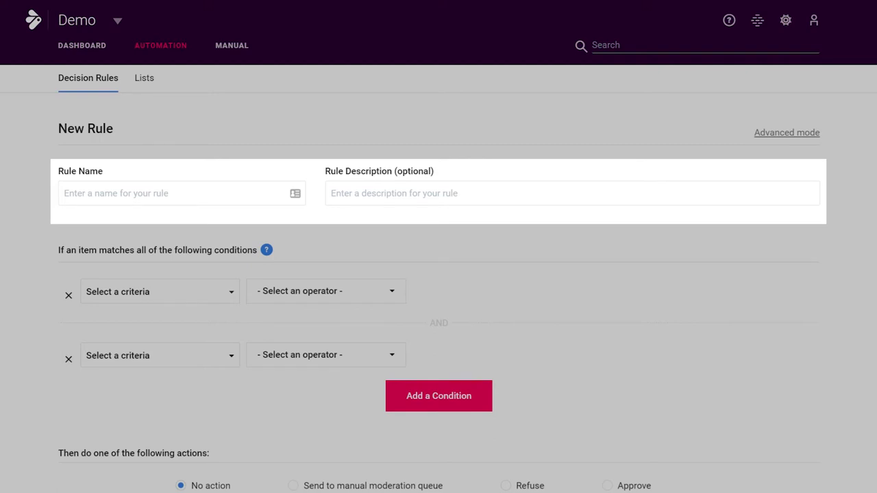
scroll("down", 3)
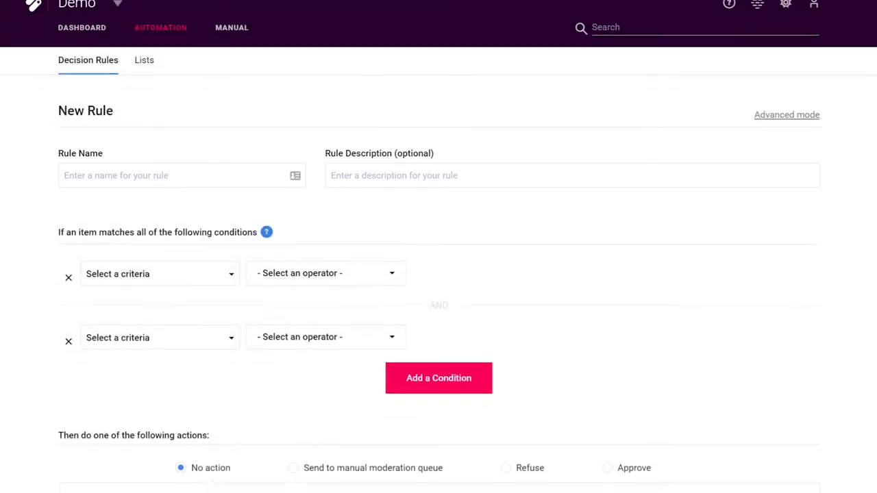
scroll("down", 3)
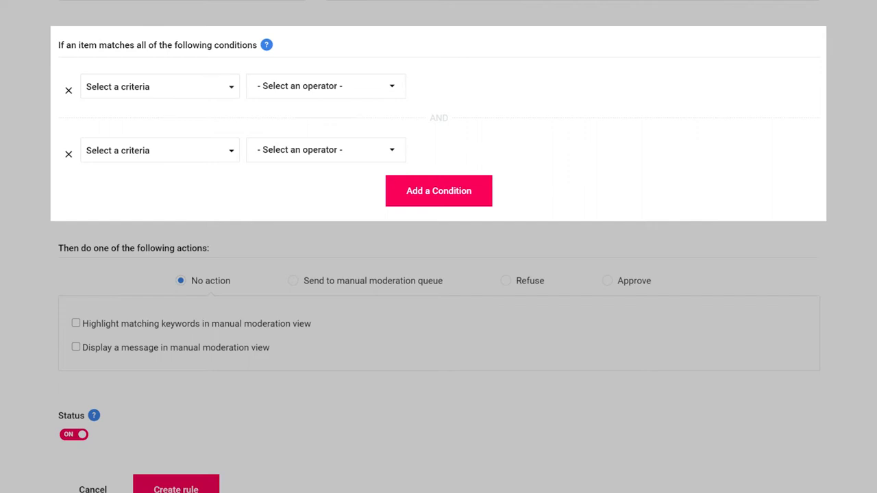
scroll("down", 3)
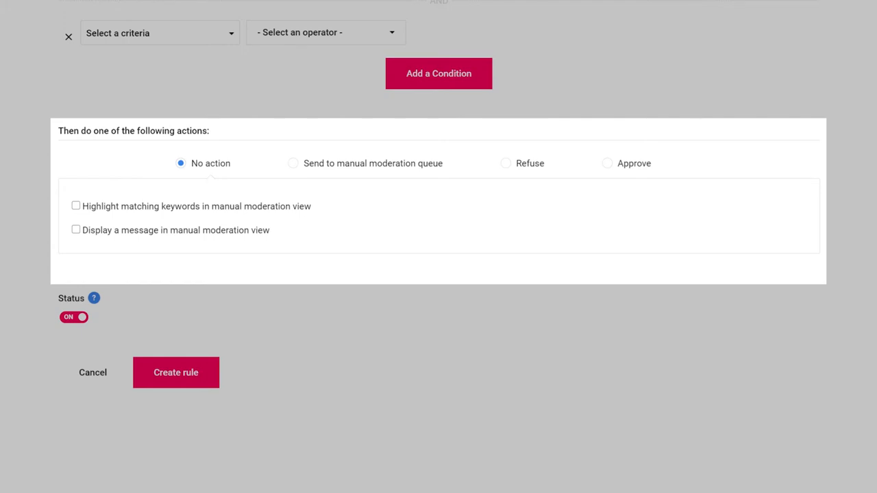
Try the manual-queue, refuse (with its reasons) and approve actions, then cancel the rule
left_click(294, 163)
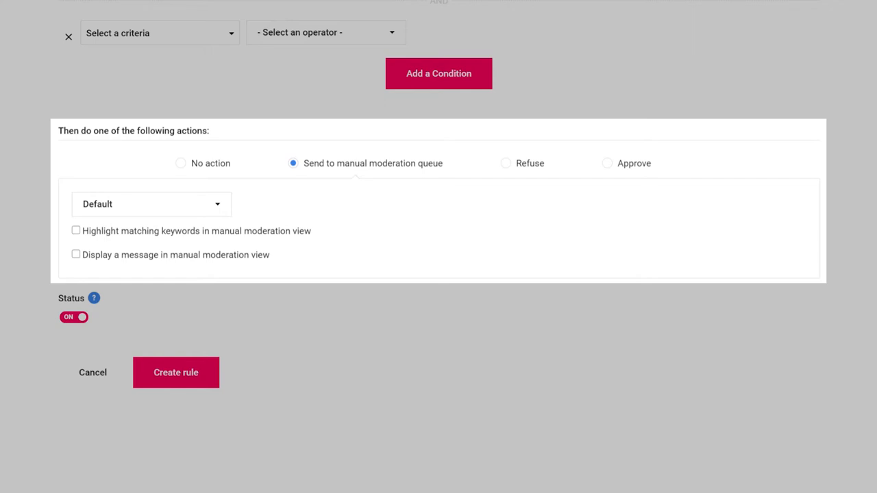
left_click(506, 163)
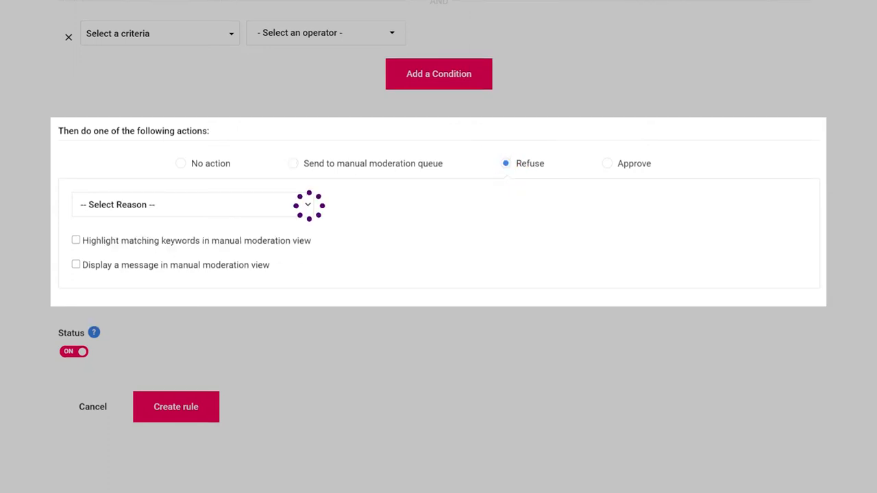
left_click(192, 205)
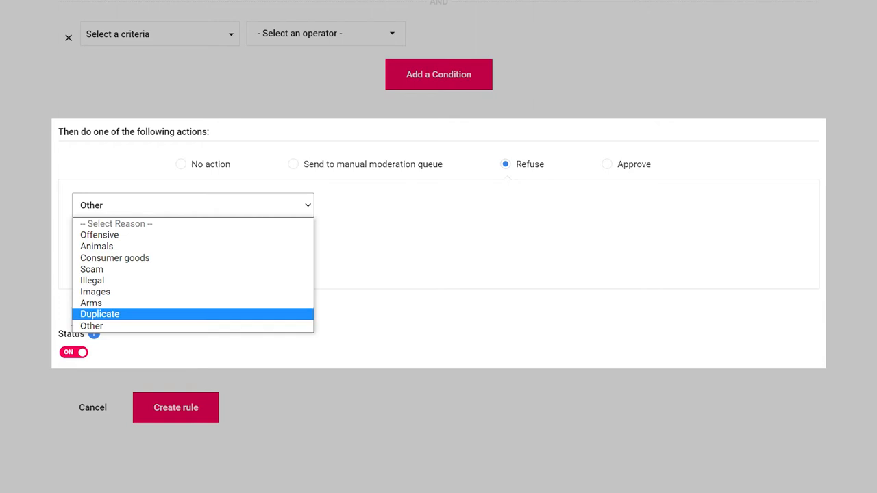
mouse_move(91, 302)
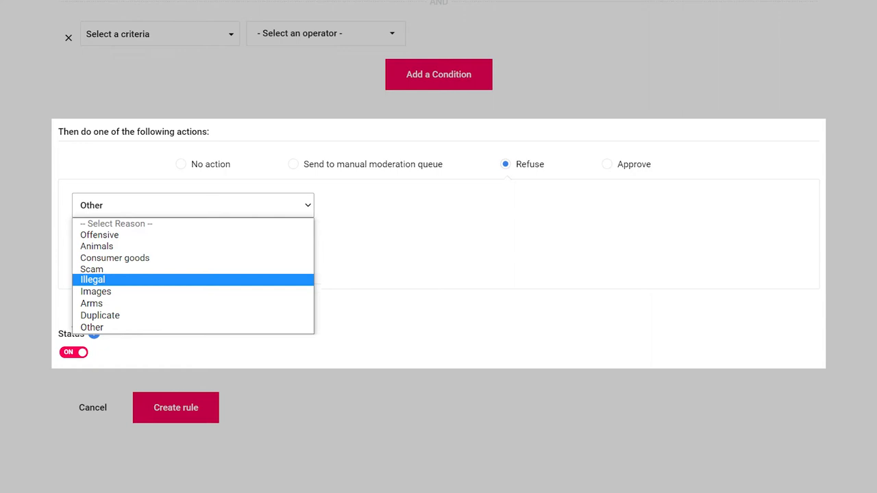
left_click(607, 164)
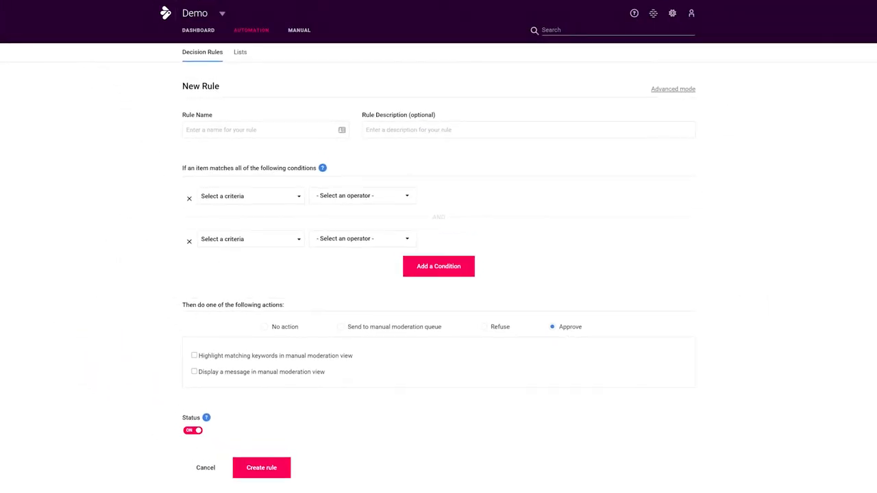
left_click(206, 467)
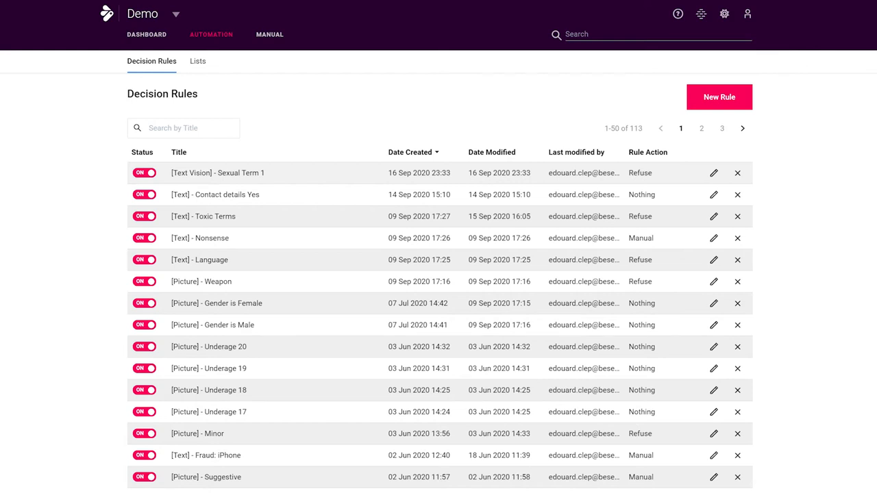
Go to the Manual moderation queues listing ten queues with pending counts
left_click(269, 34)
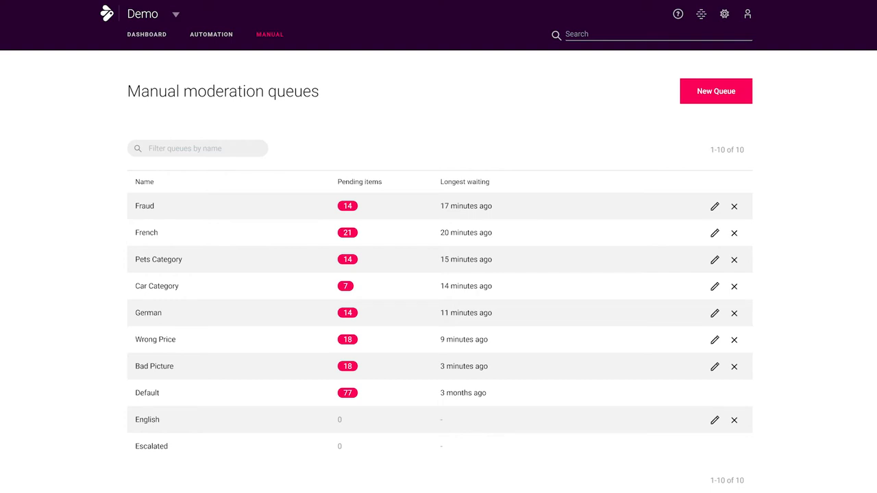
Sort queues by name and longest waiting, check New Queue, then review a queue's pending item
left_click(144, 181)
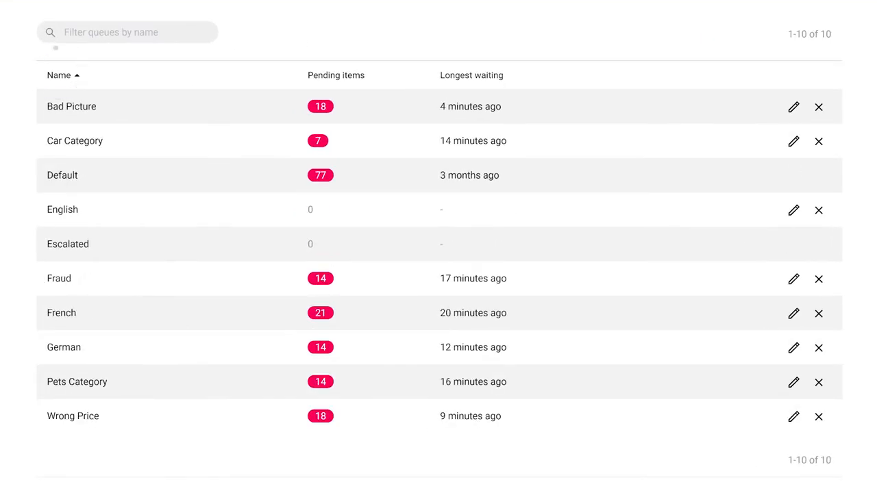
left_click(472, 76)
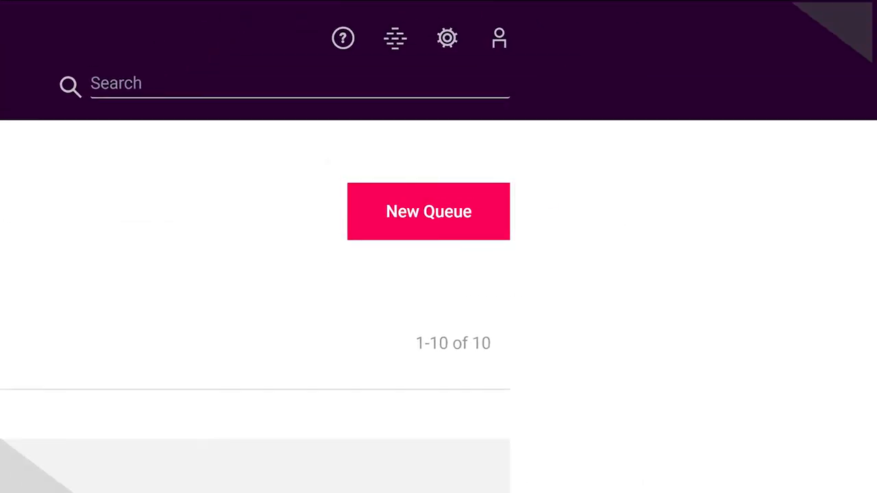
left_click(427, 211)
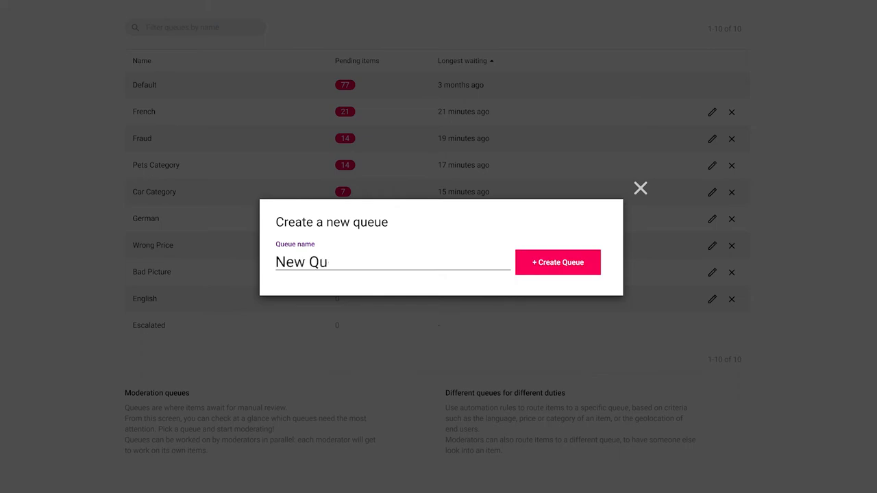
left_click(558, 263)
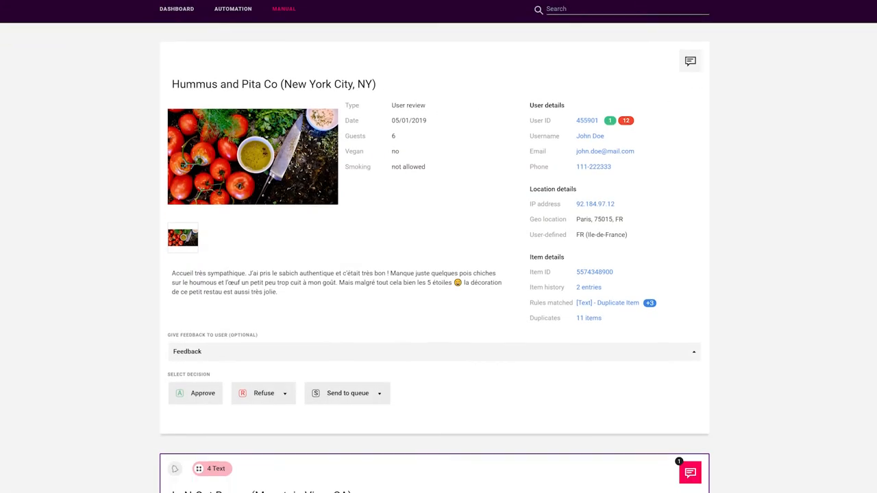
scroll("down", 3)
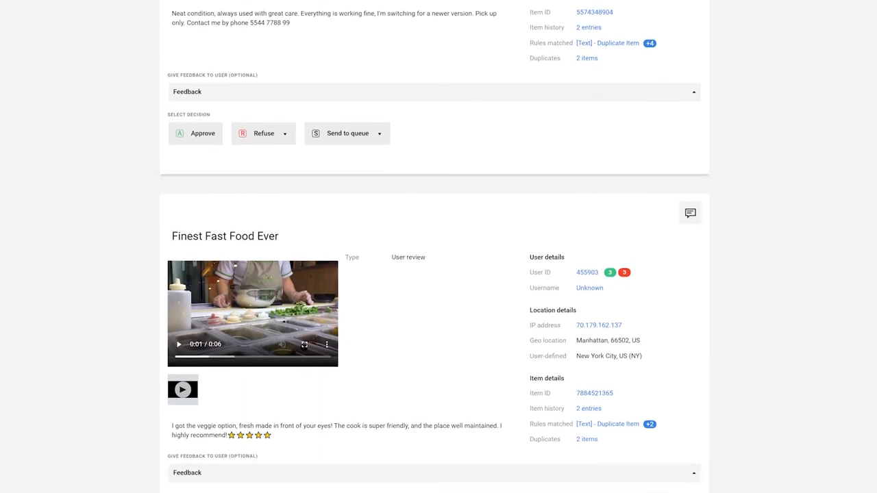
scroll("down", 3)
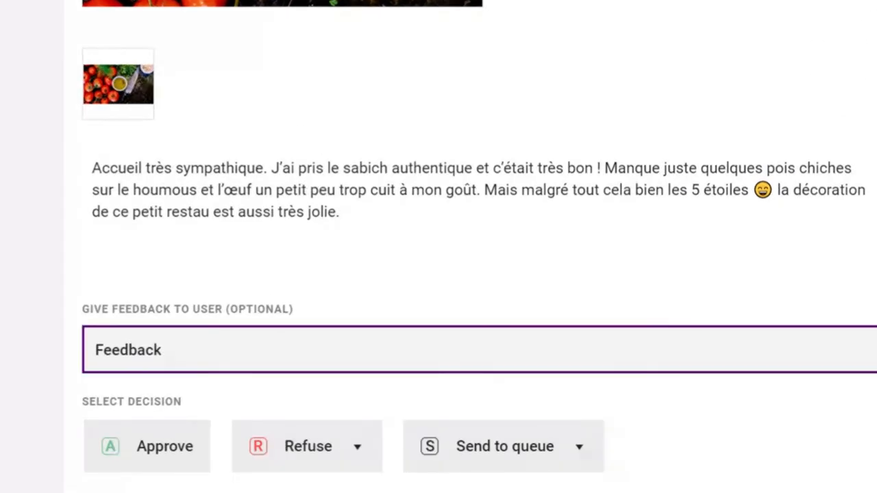
mouse_move(175, 384)
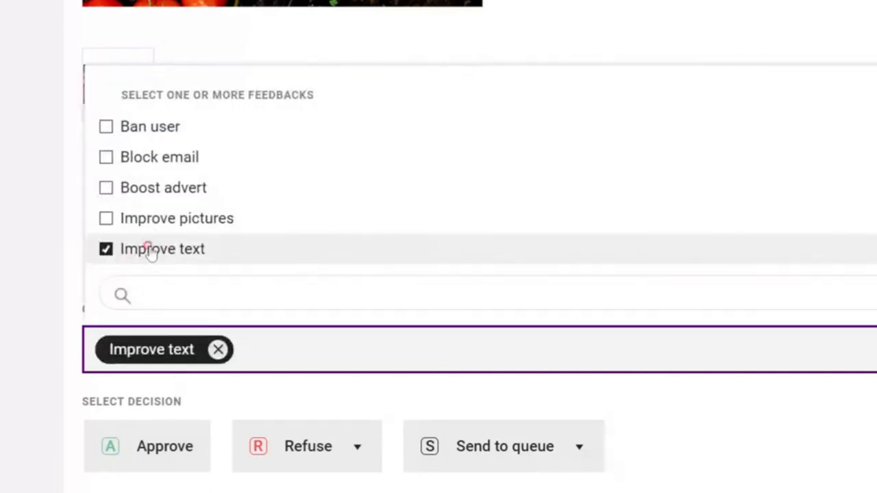
left_click(106, 218)
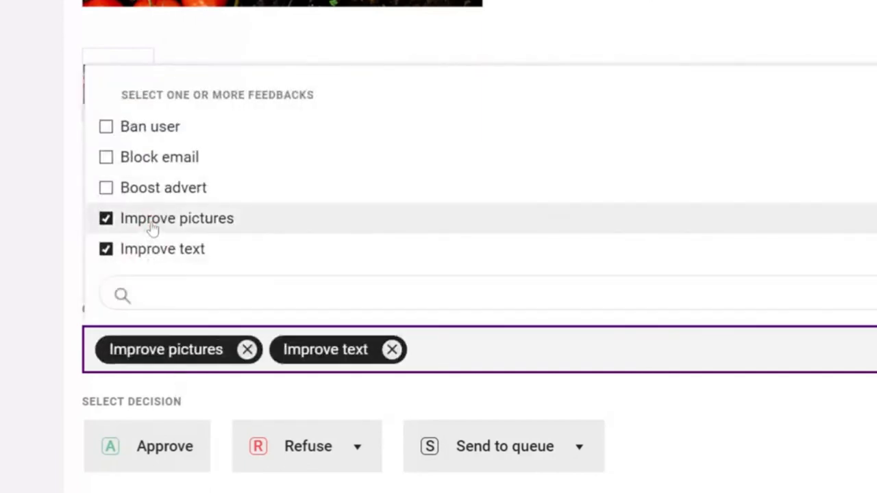
left_click(107, 217)
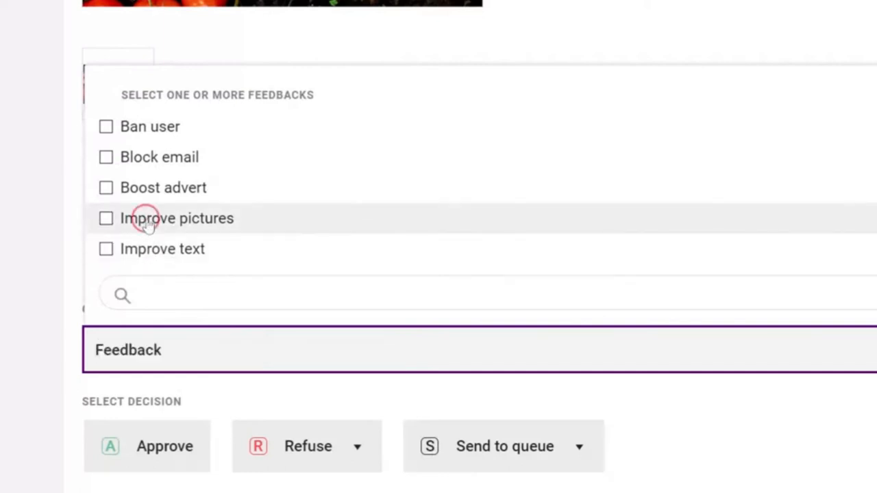
mouse_move(157, 134)
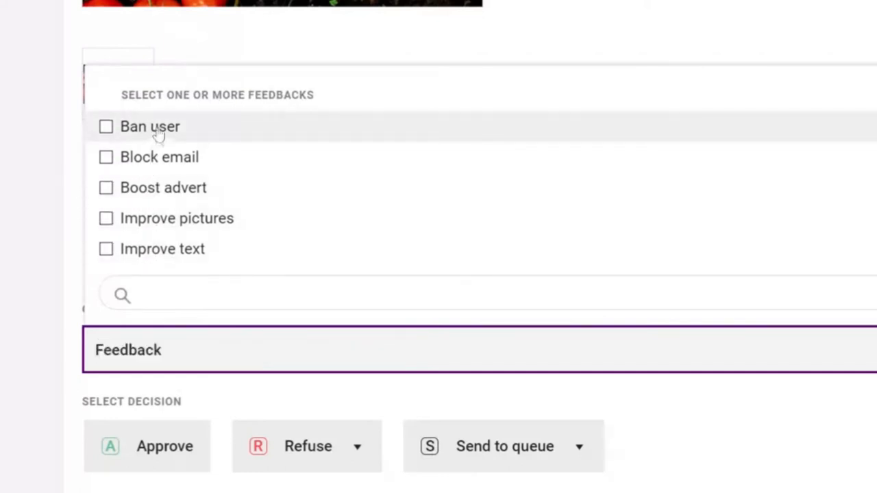
left_click(107, 156)
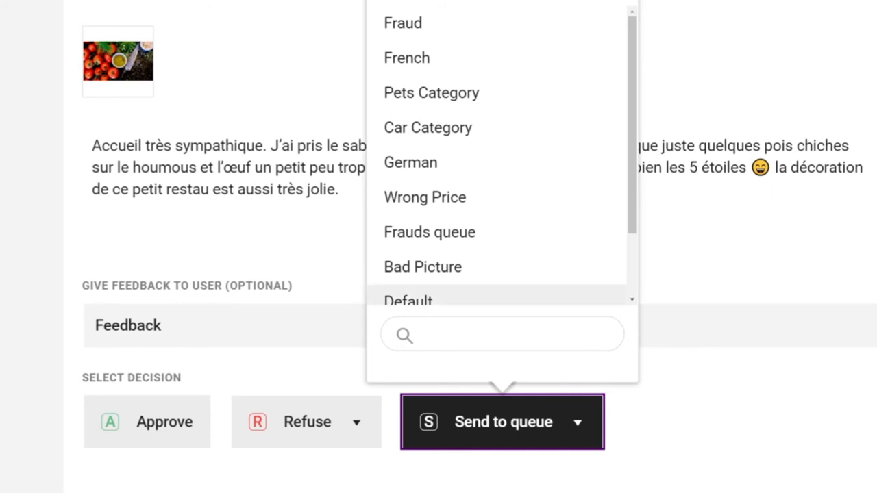
mouse_move(430, 232)
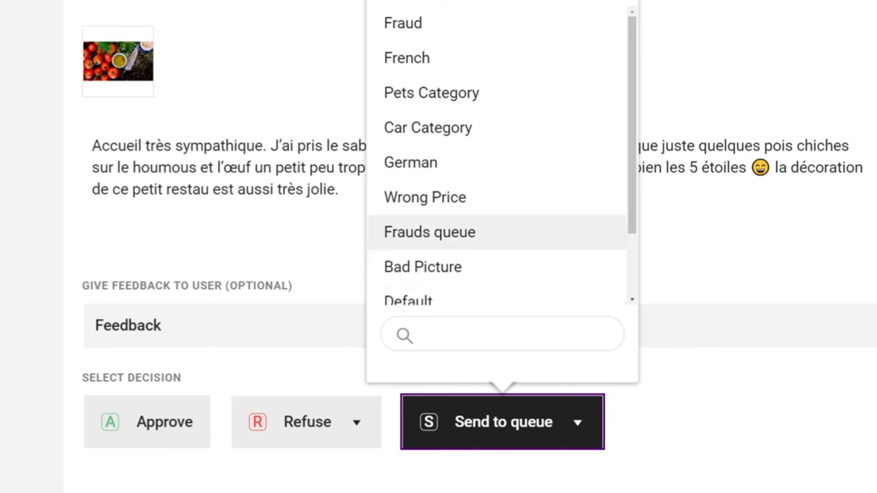